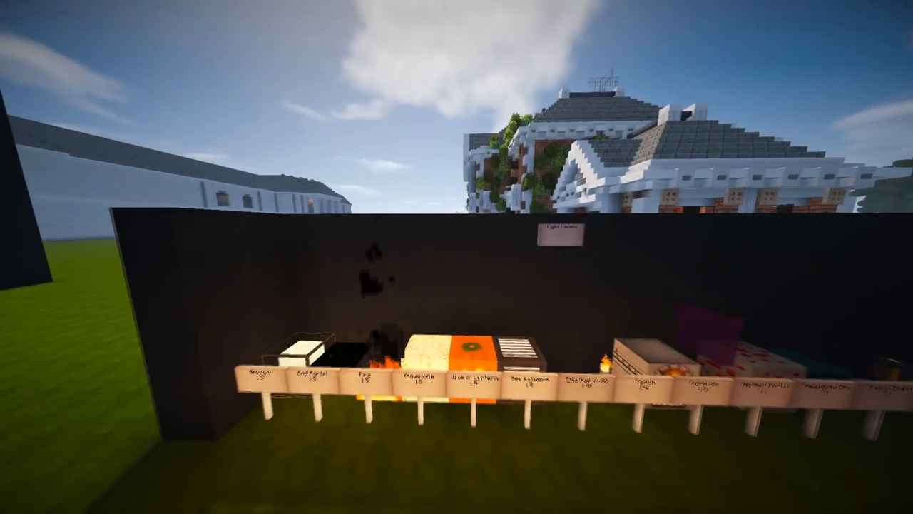
mouse_move(457, 257)
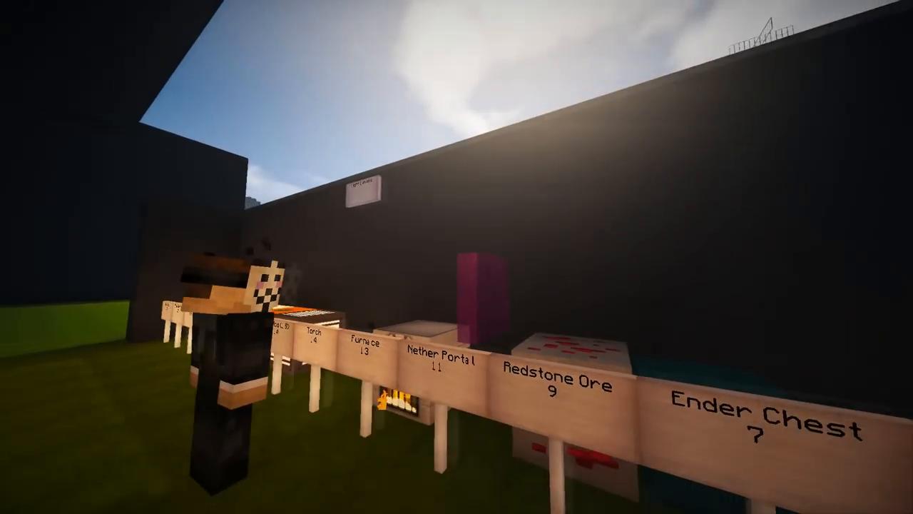
mouse_move(457, 257)
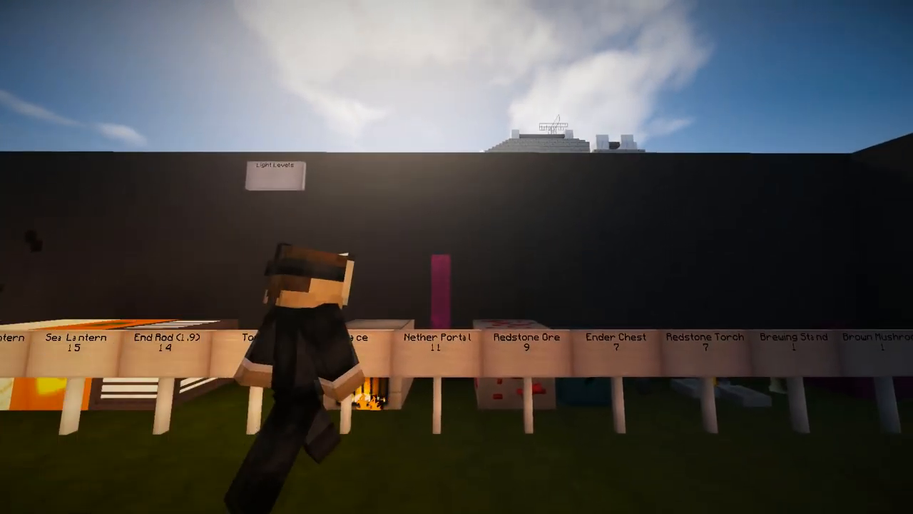